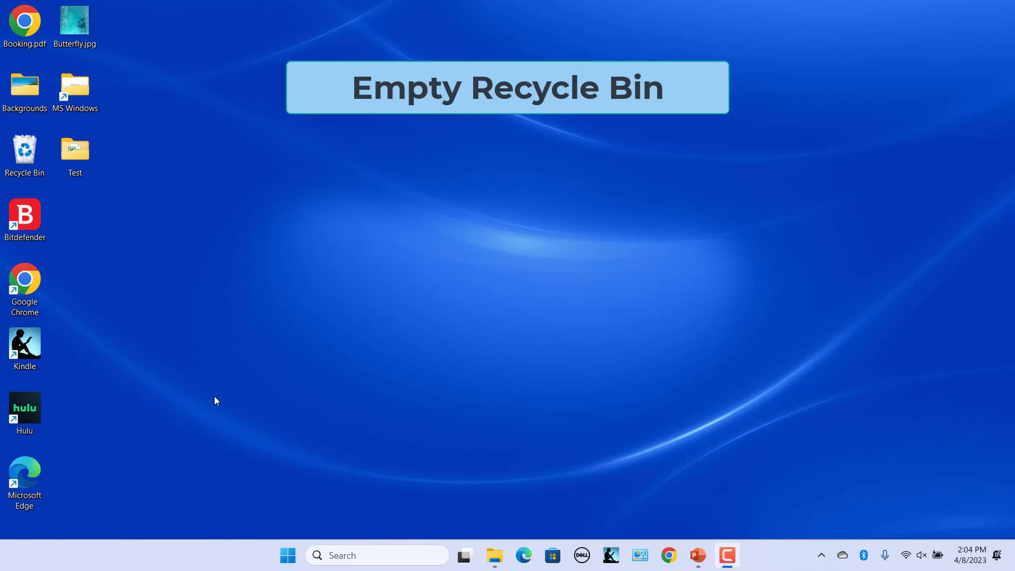
mouse_move(251, 378)
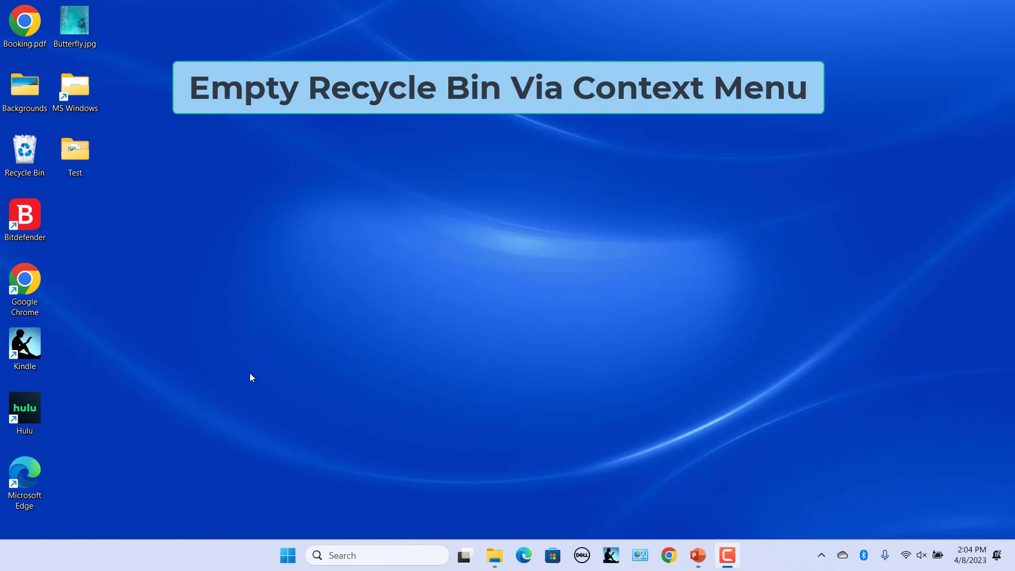
- Empty the three Recycle Bin items from the desktop icon's context menu, confirming deletion
left_click(25, 150)
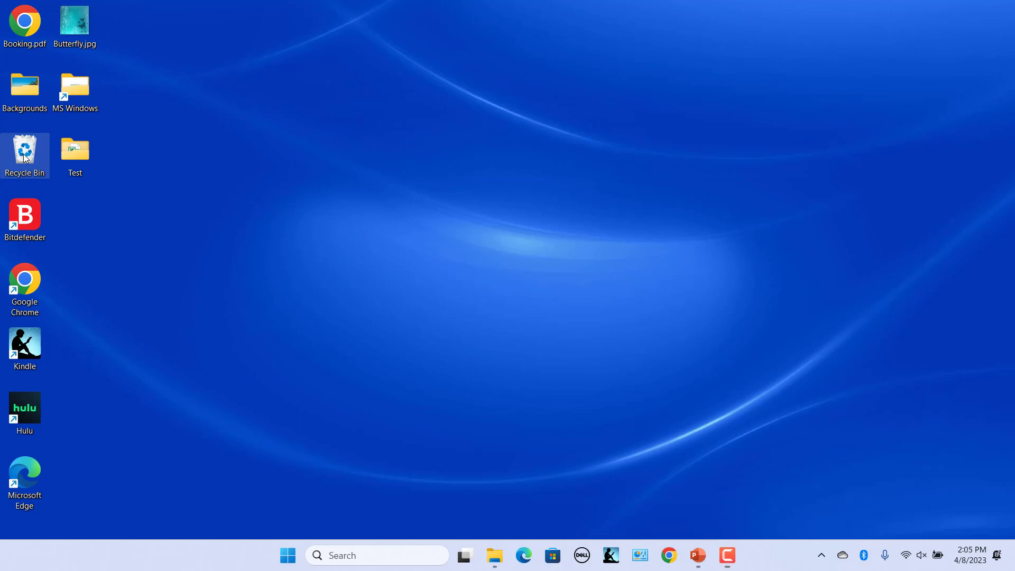
right_click(25, 150)
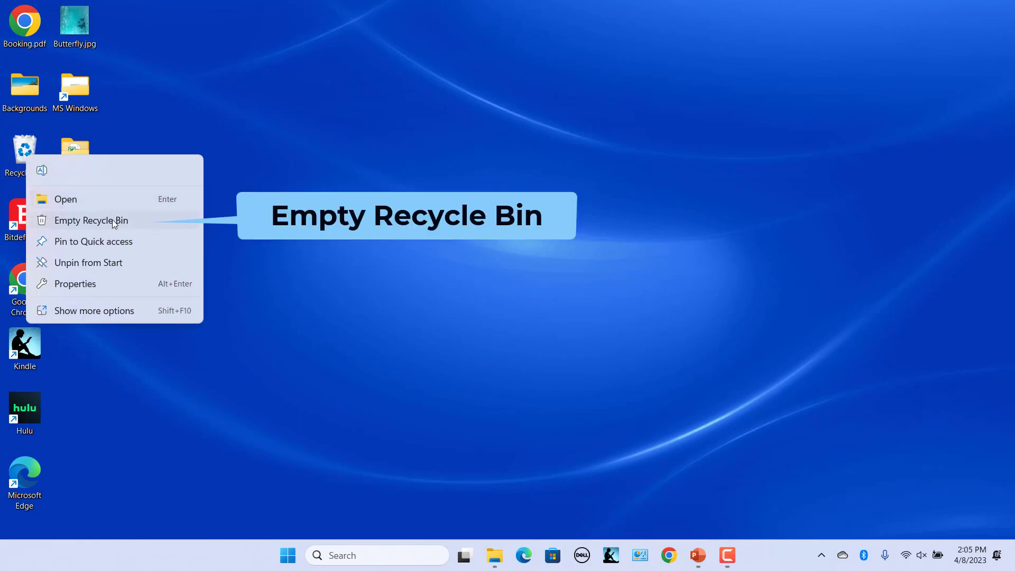
left_click(91, 220)
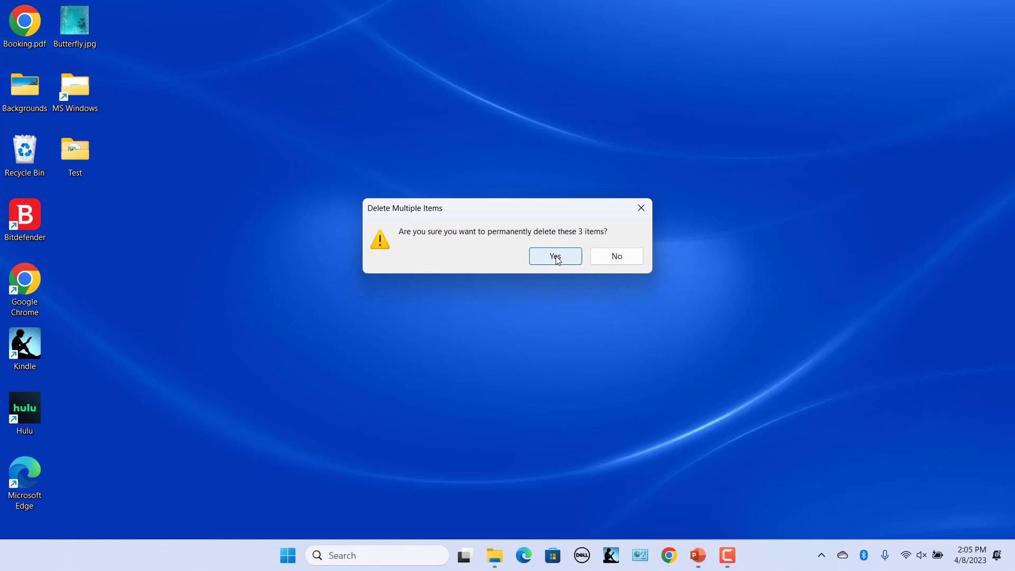
left_click(554, 256)
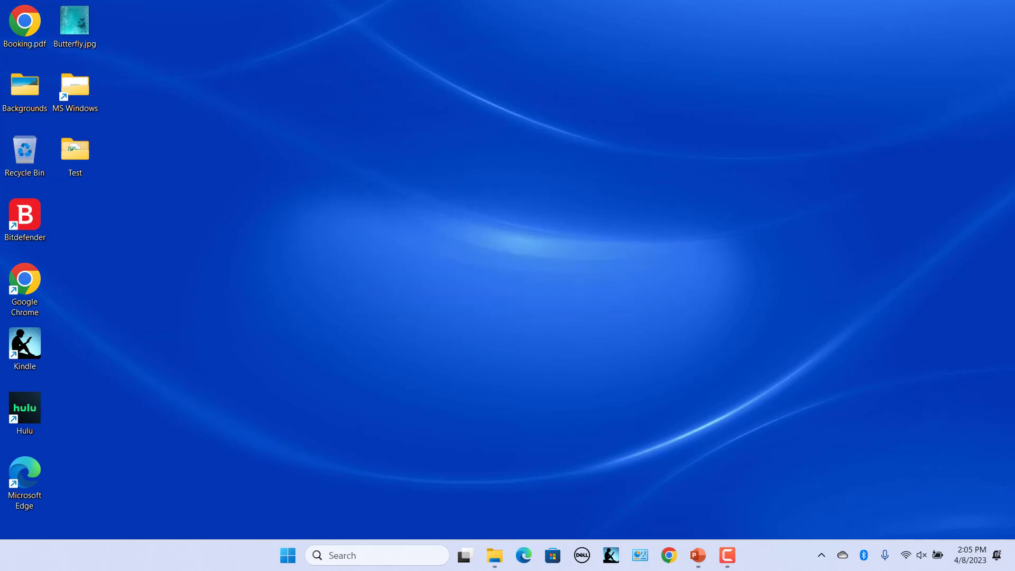
- In File Explorer's Home view, empty the Recycle Bin, permanently deleting the Birds folder
left_click(495, 556)
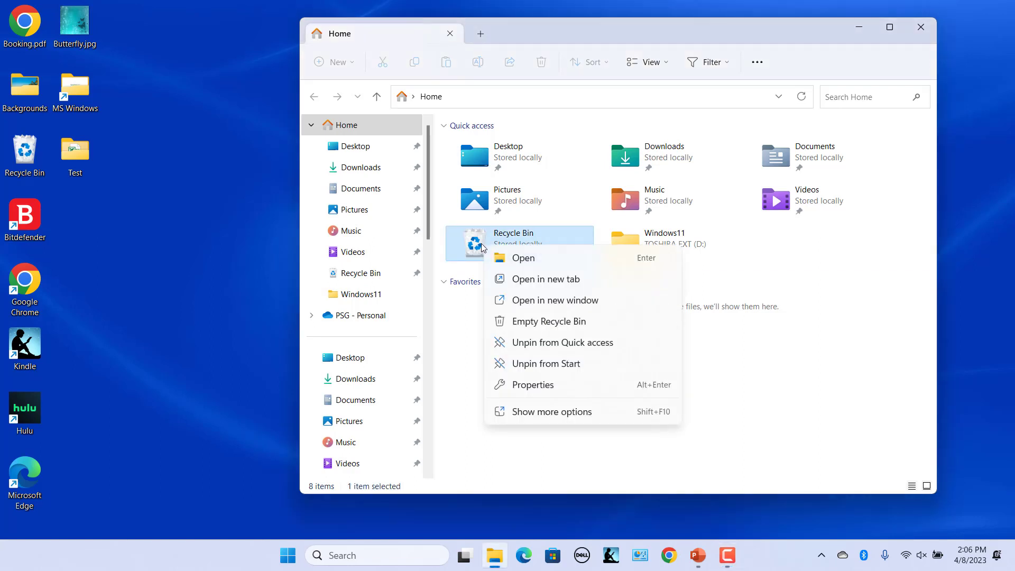
left_click(548, 321)
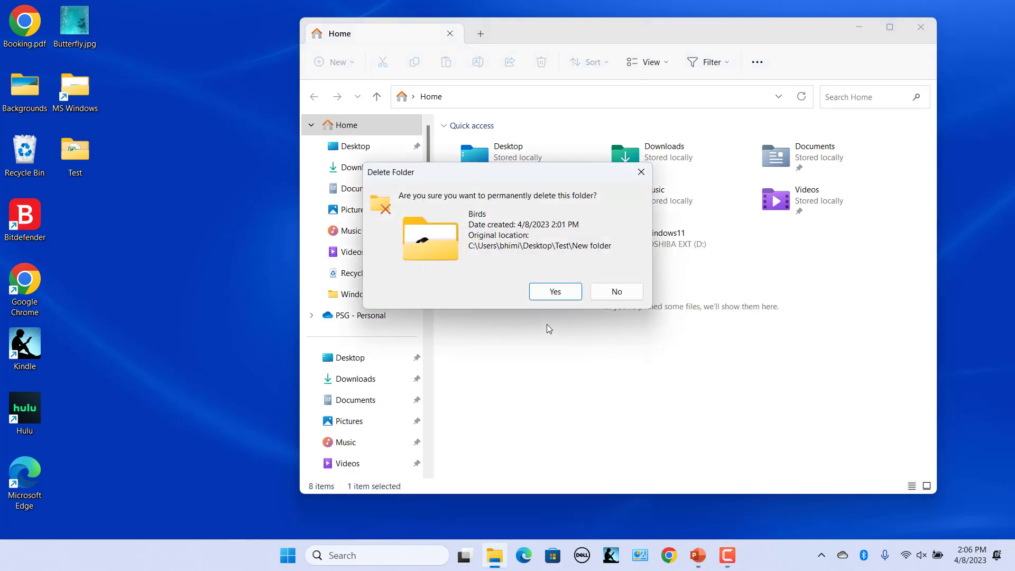
left_click(554, 292)
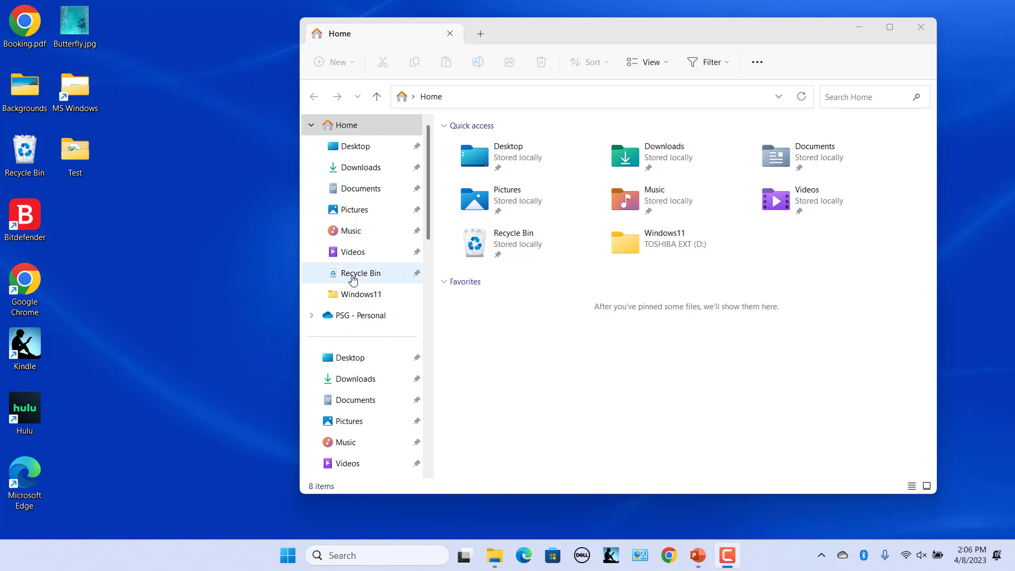
- Empty the Recycle Bin again from the navigation pane, permanently deleting Animals.zip
right_click(361, 273)
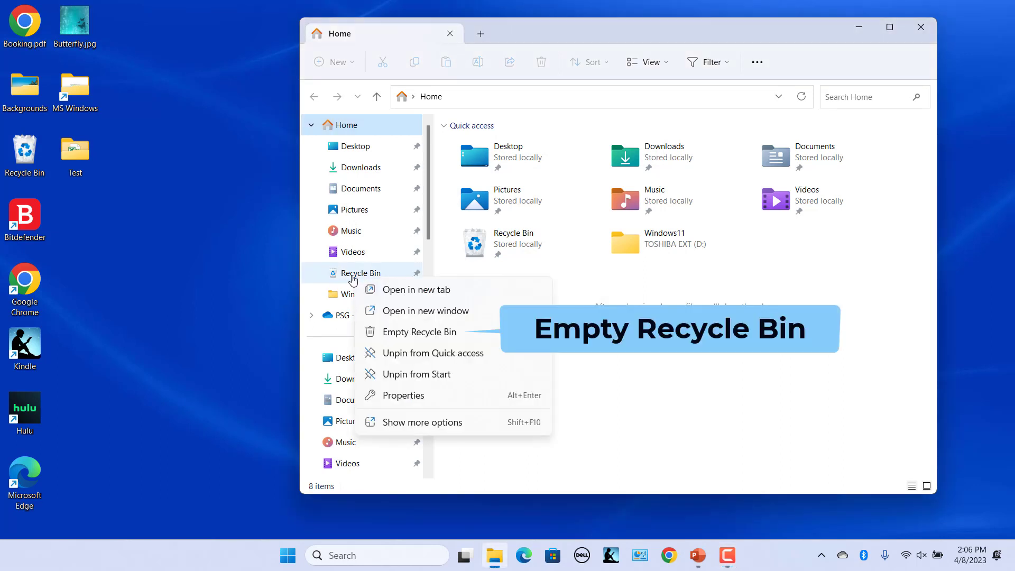
left_click(420, 331)
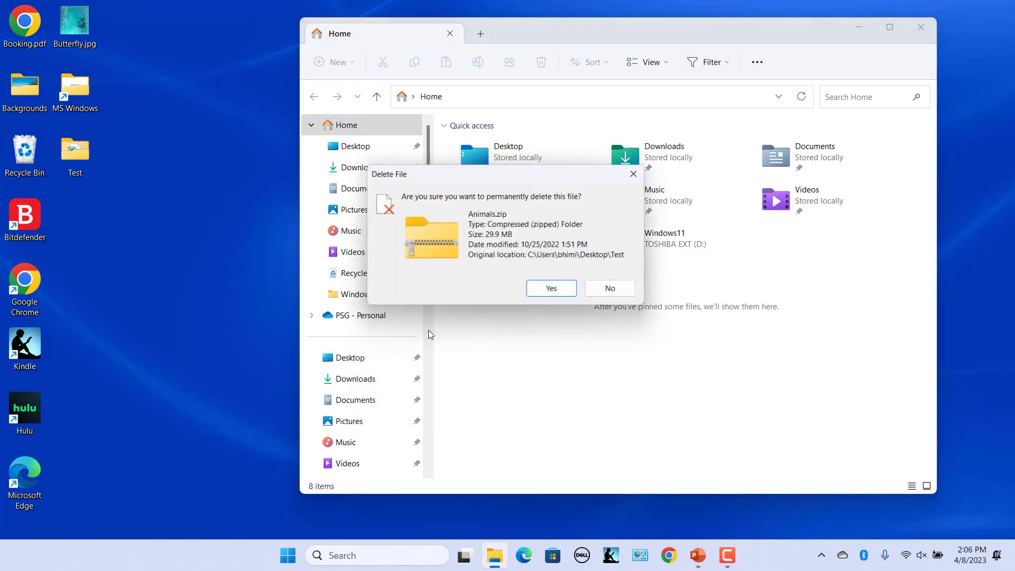
left_click(550, 288)
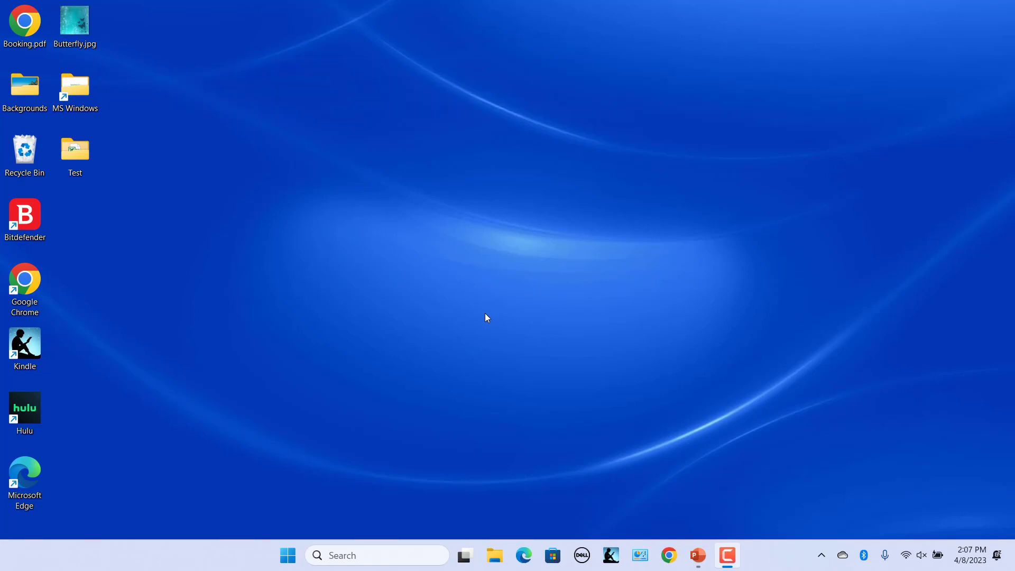
- Open the desktop Recycle Bin showing E Books and Flowers, and request Empty Recycle Bin
left_click(25, 151)
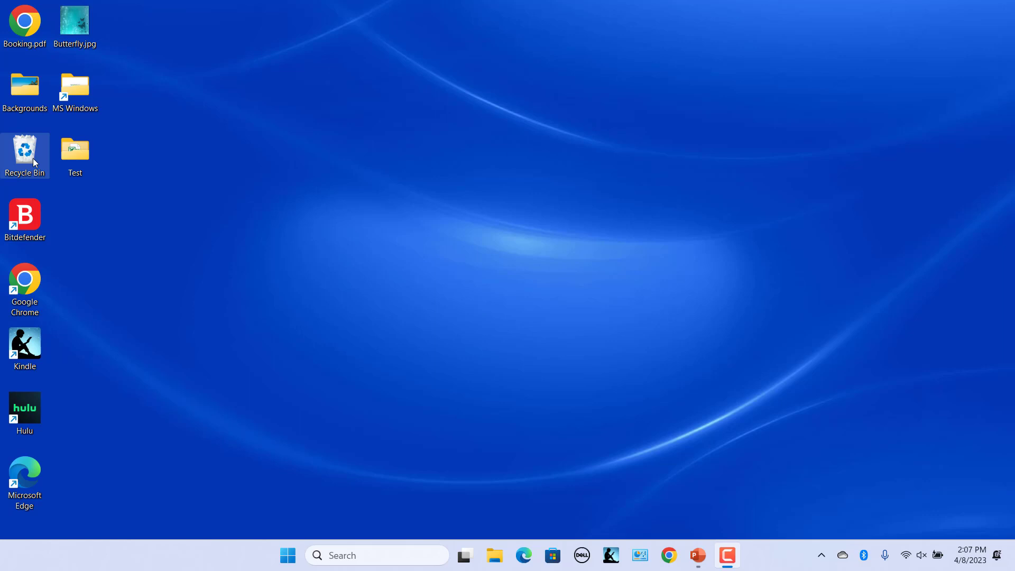
double_click(25, 150)
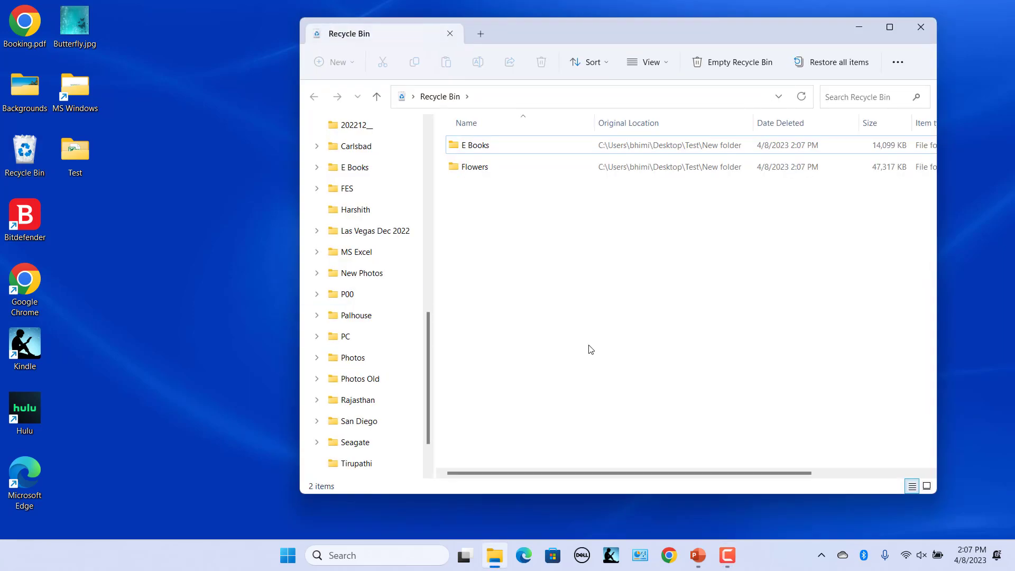
mouse_move(591, 350)
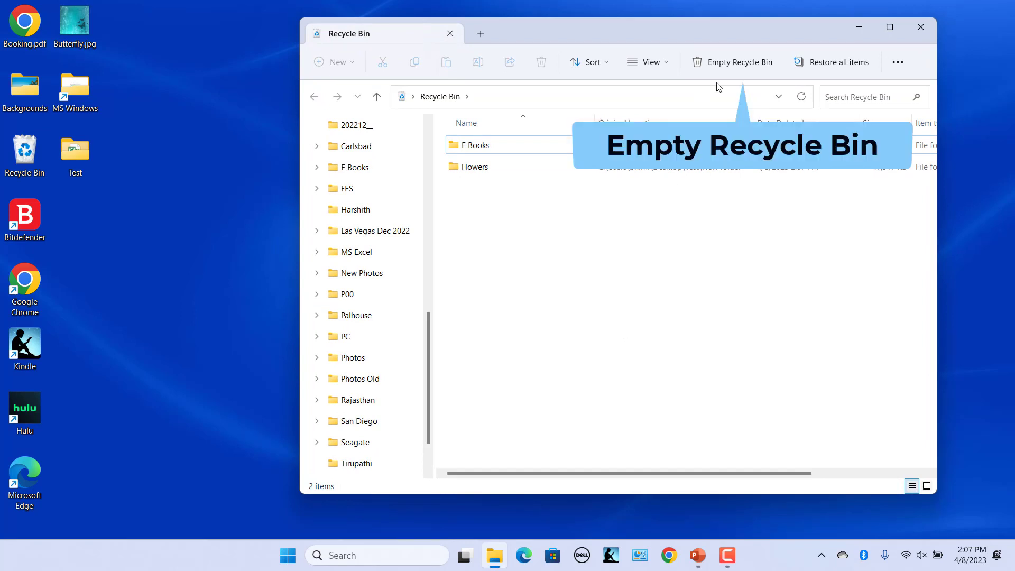
mouse_move(733, 63)
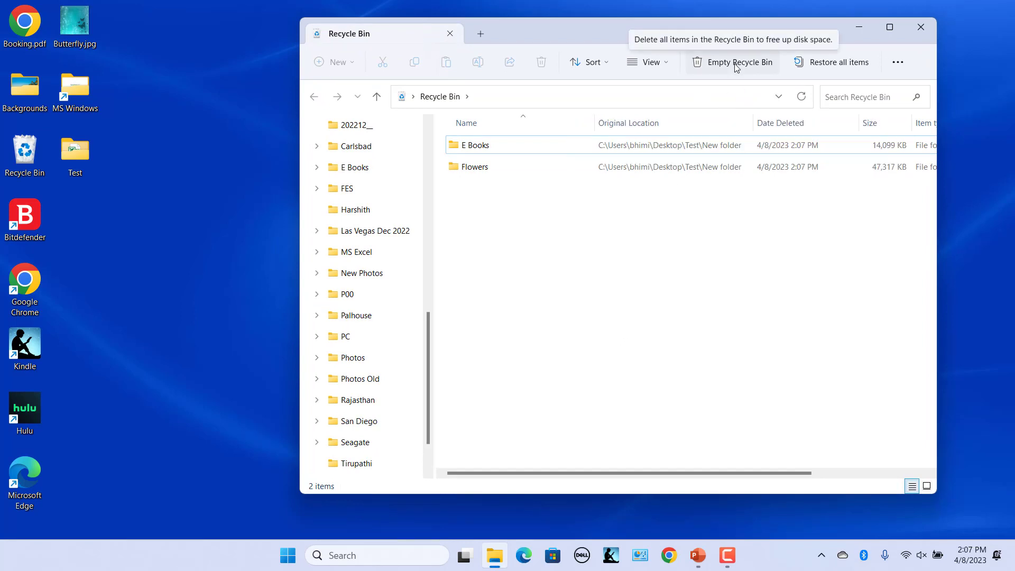
left_click(733, 62)
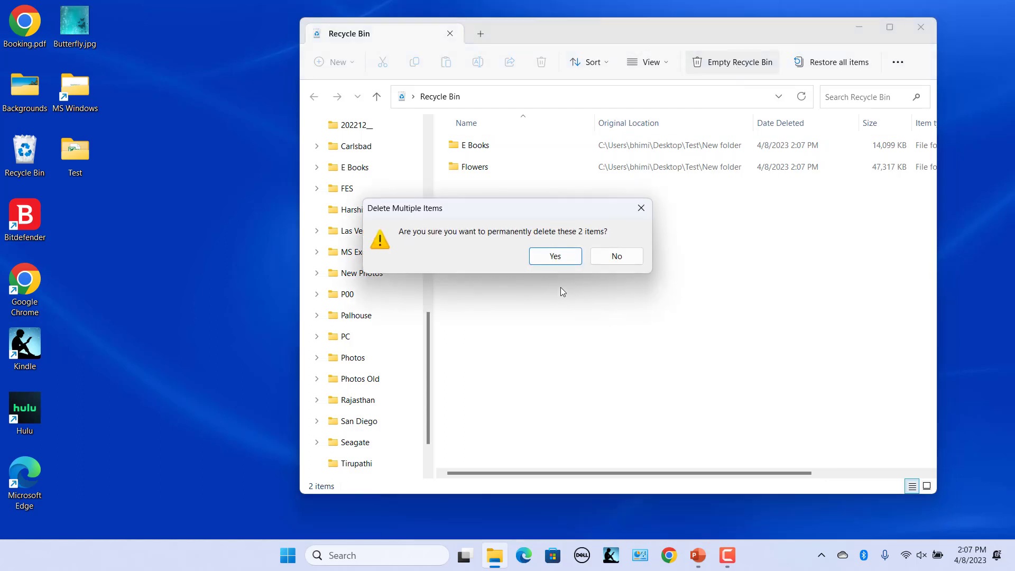
- Confirm deleting the two folders, then empty the Recycle Bin's five items via right-click
left_click(555, 256)
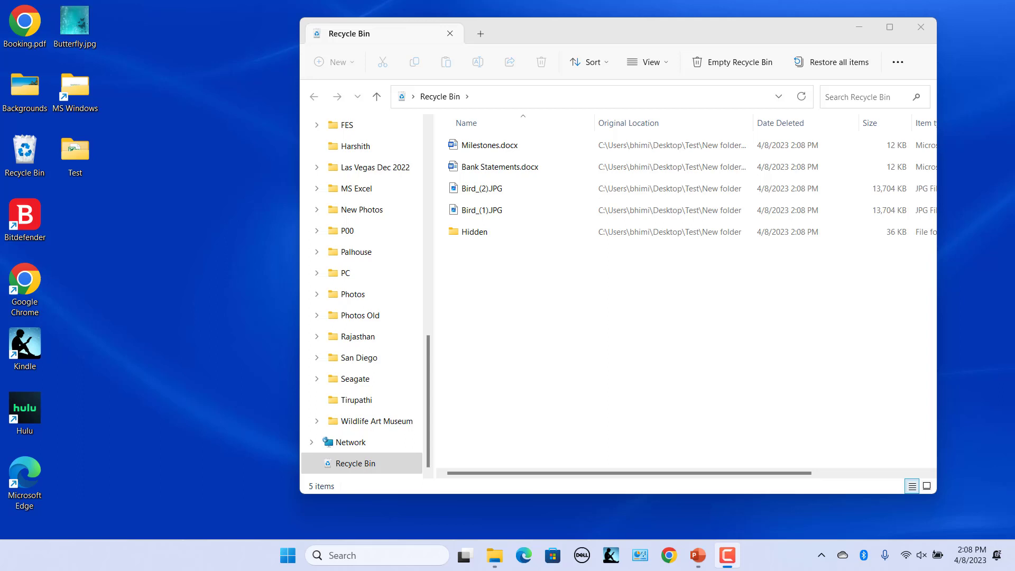
mouse_move(559, 400)
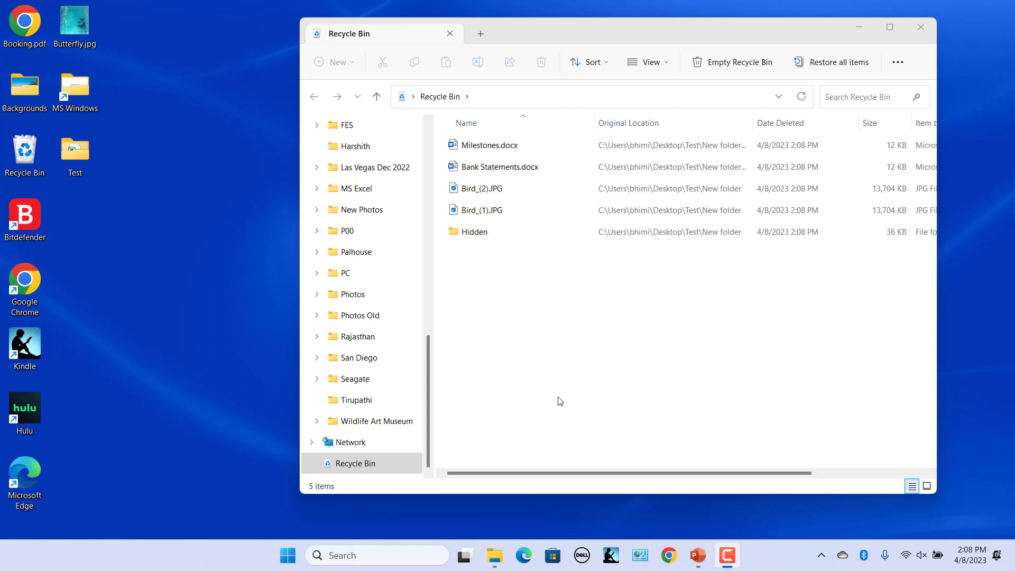
mouse_move(565, 302)
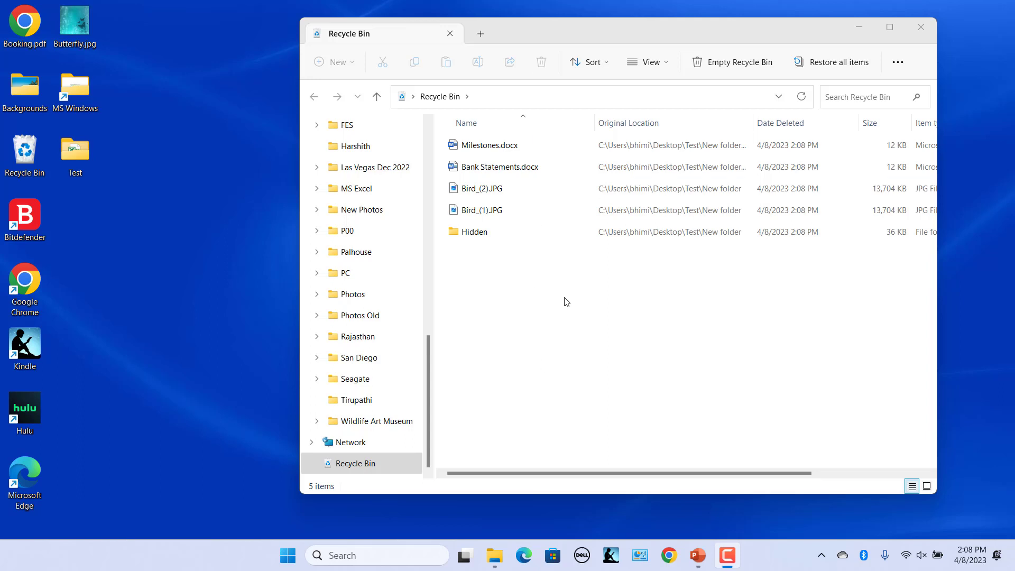
right_click(565, 302)
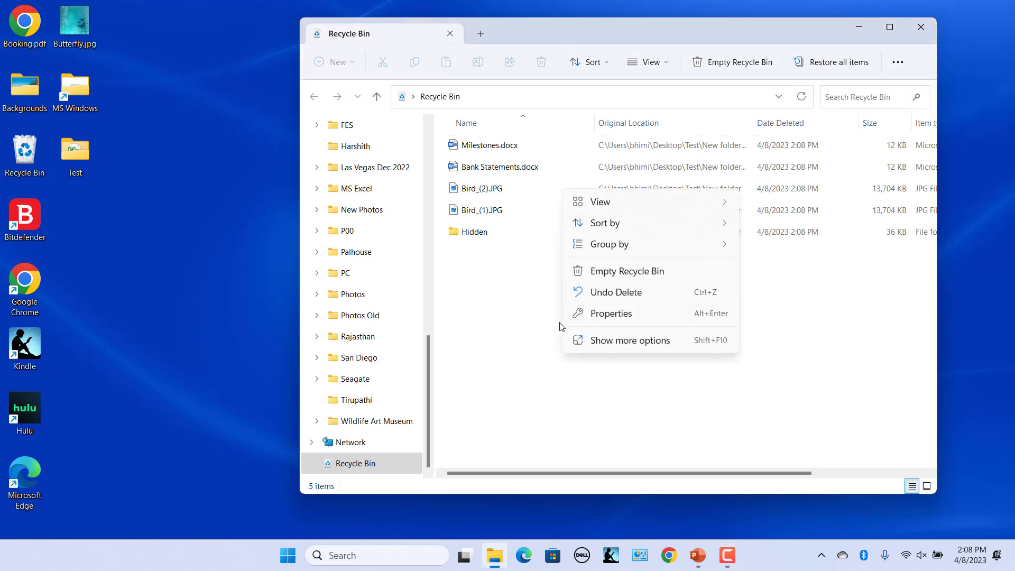
left_click(611, 274)
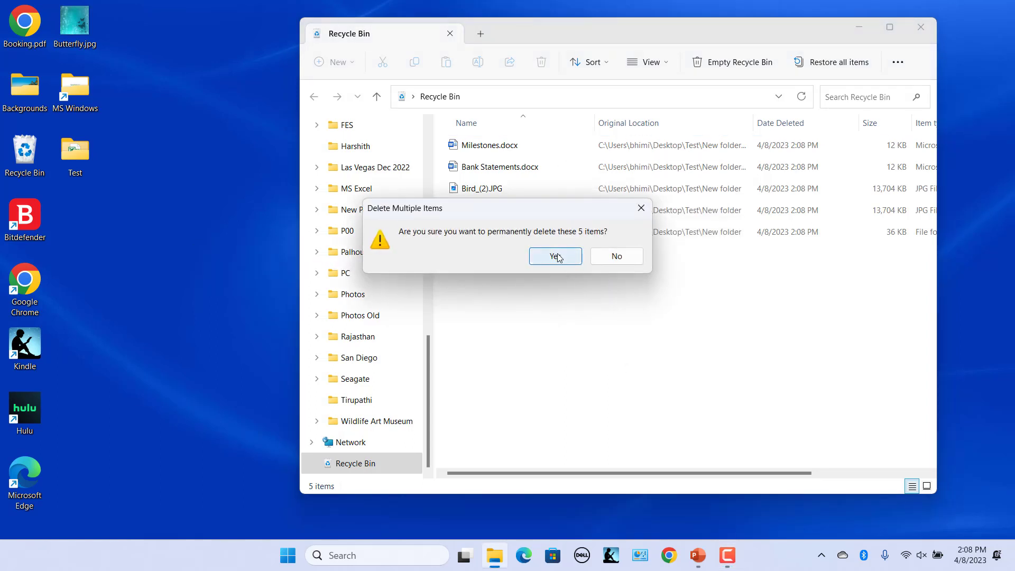
left_click(554, 256)
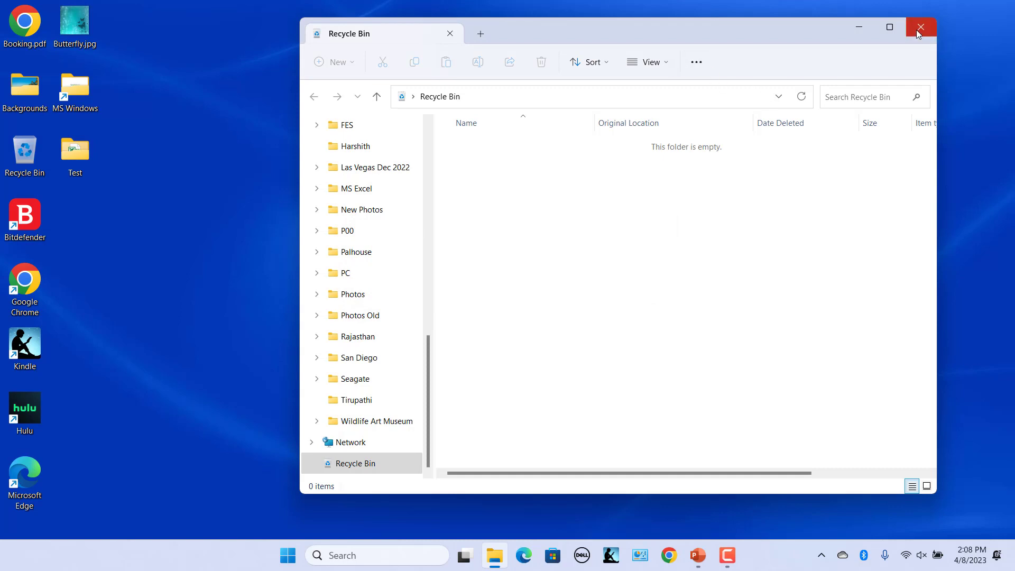
- Close the Recycle Bin window and open Storage in Settings from Start
left_click(920, 27)
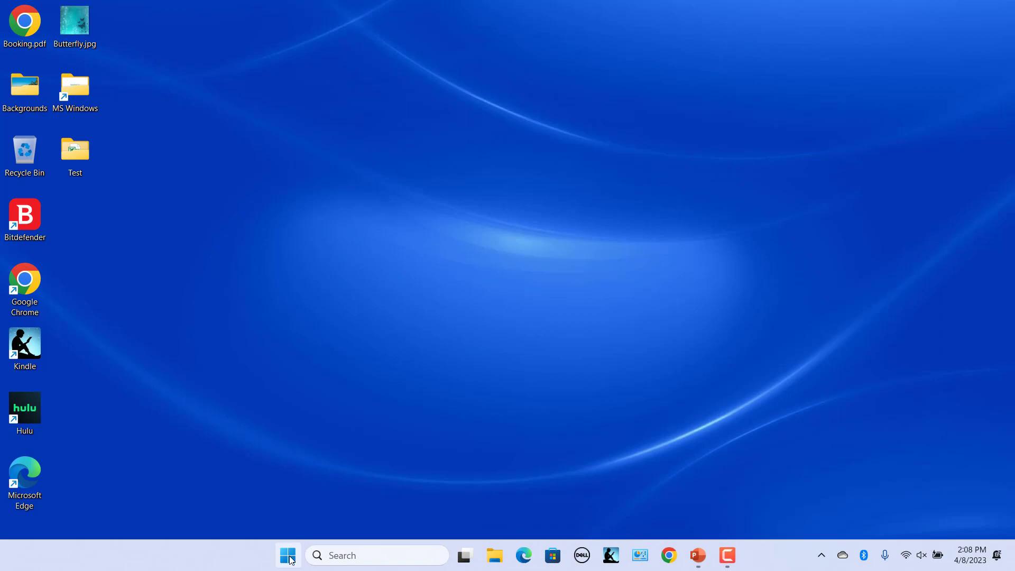
left_click(288, 554)
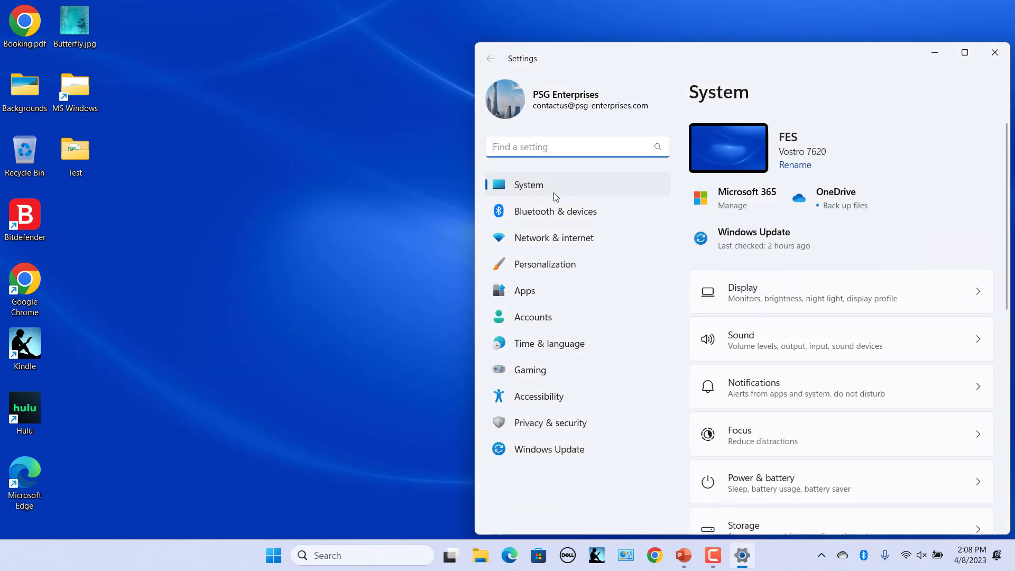
scroll("down", 3)
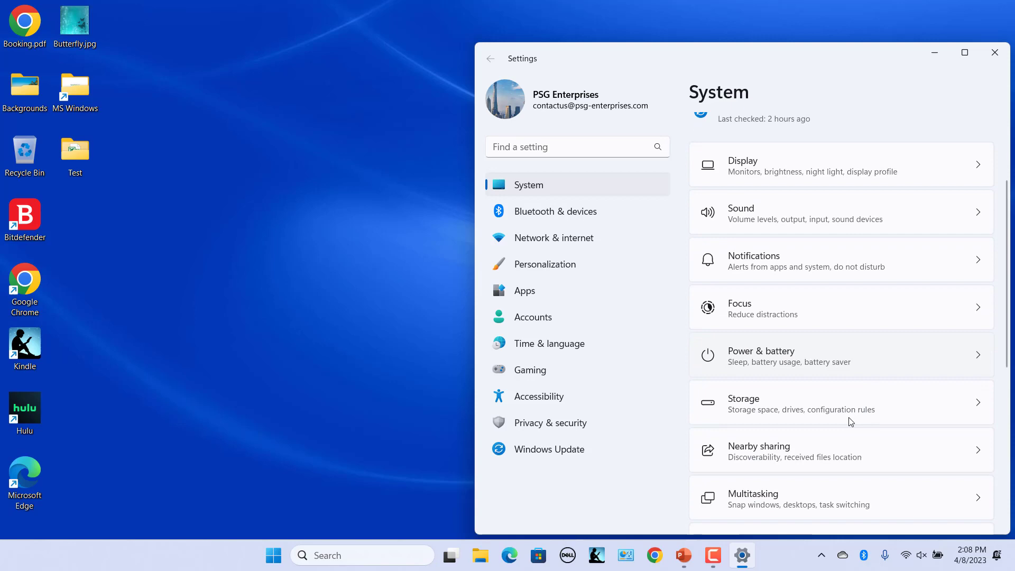
left_click(840, 403)
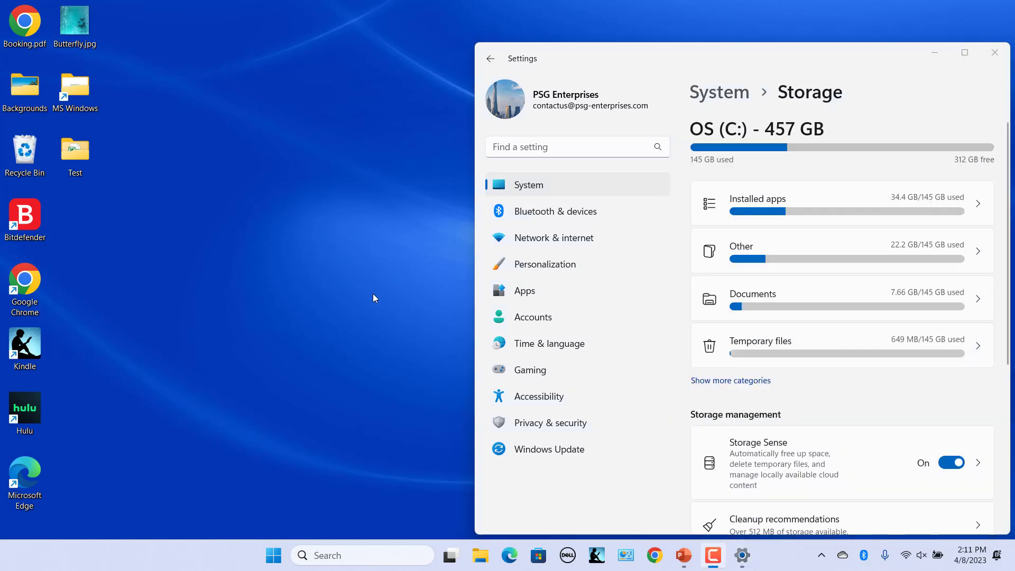
mouse_move(978, 348)
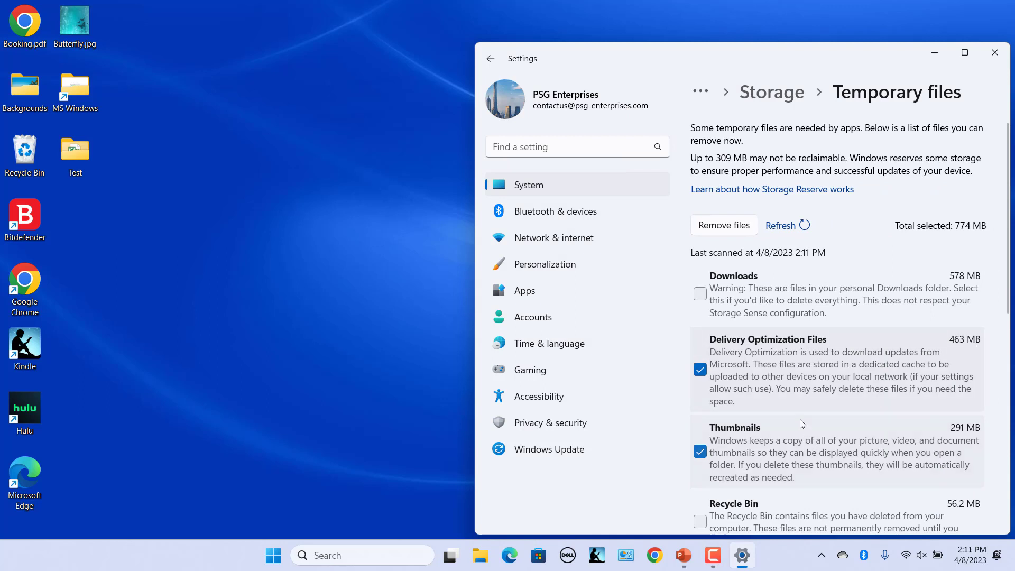
- Remove only the 56.2 MB Recycle Bin temporary files, then close Settings
left_click(700, 369)
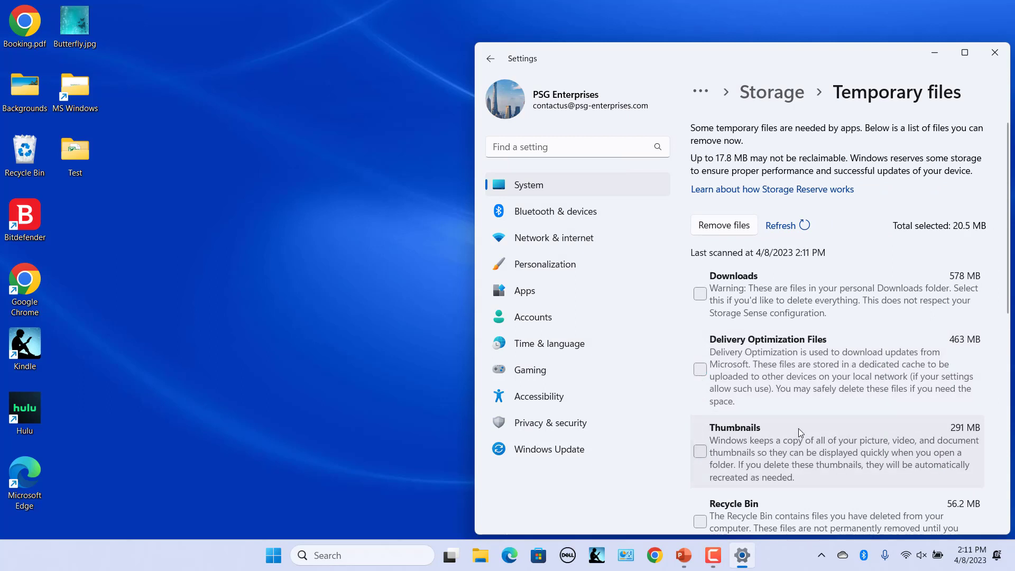
scroll("down", 3)
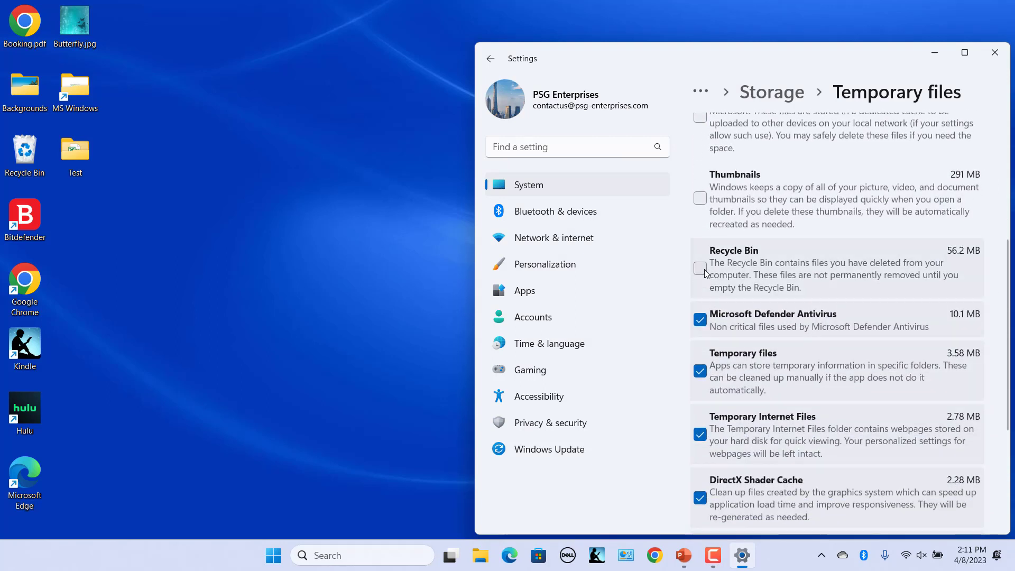
left_click(700, 268)
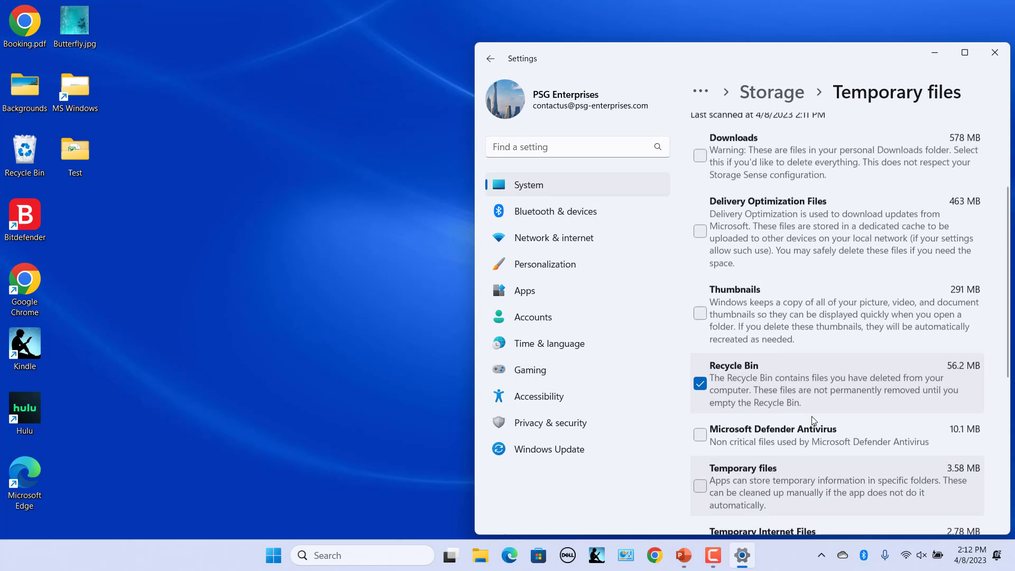
scroll("up", 3)
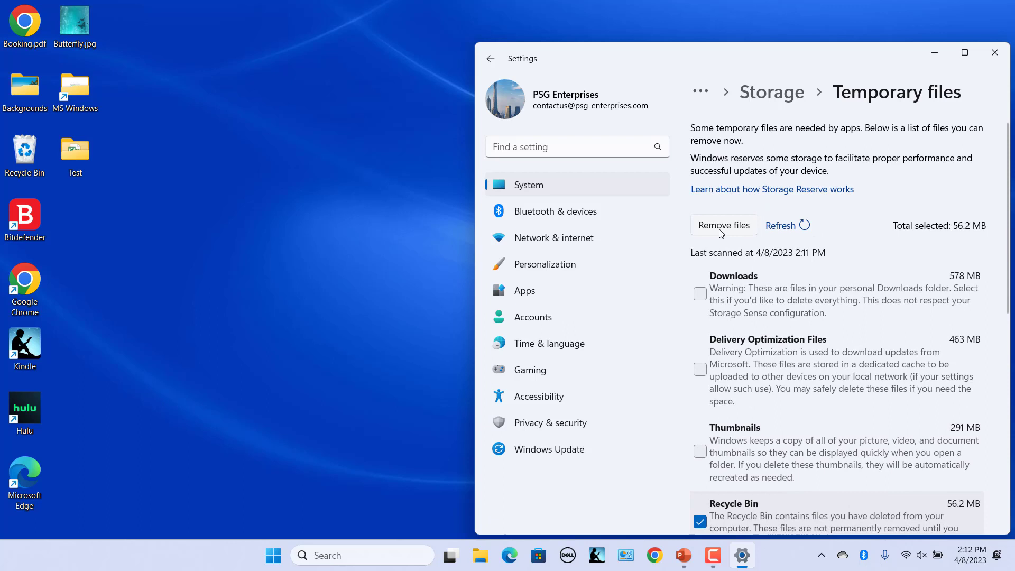
left_click(724, 225)
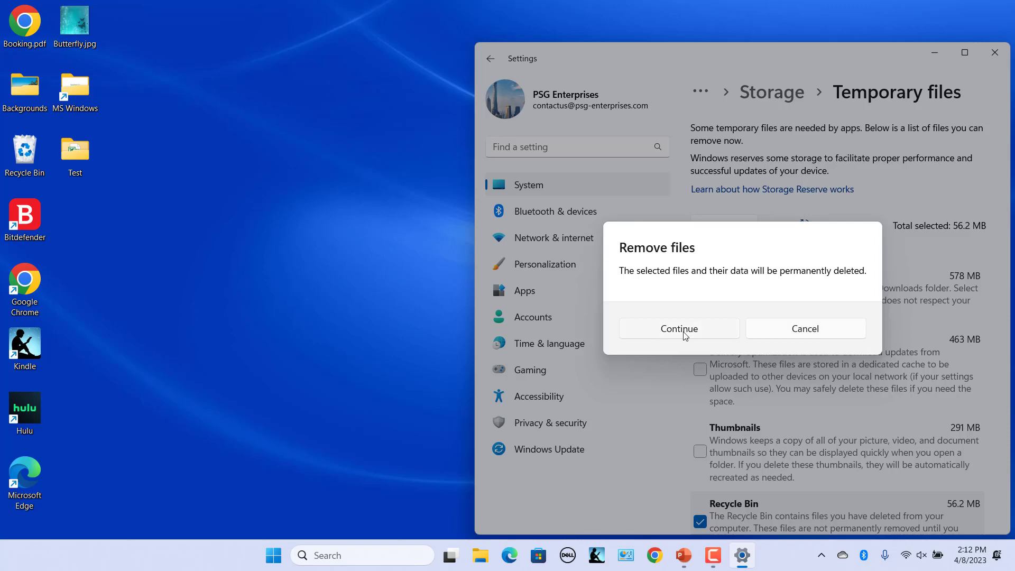
left_click(678, 328)
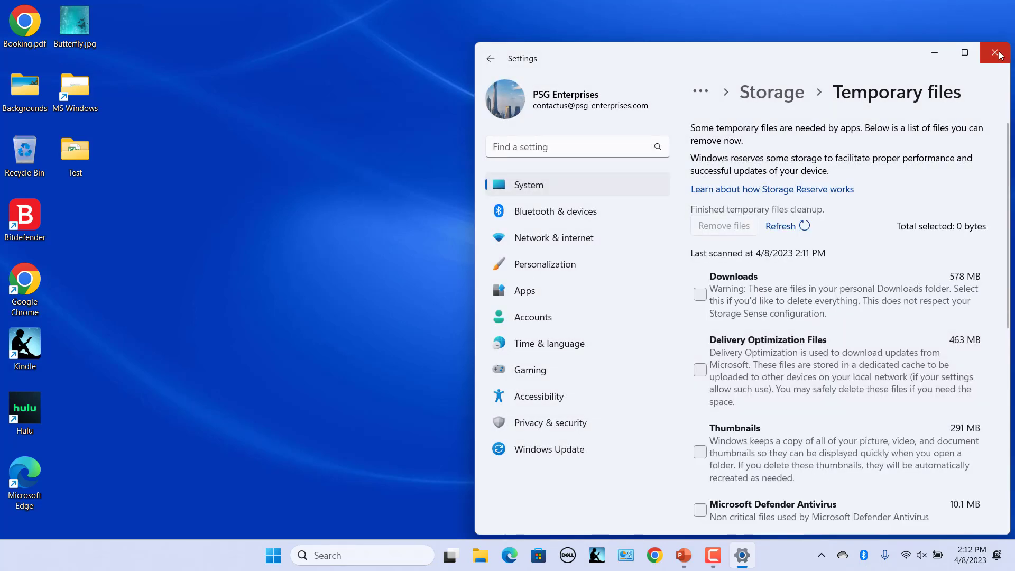
left_click(995, 52)
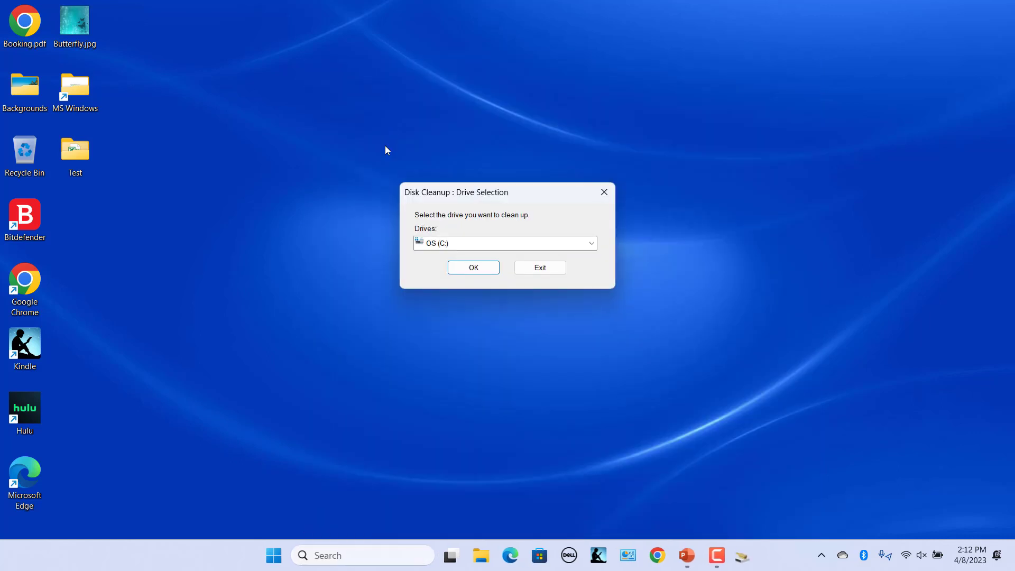
- Run cleanmgr from the Win+R Run box to launch Disk Cleanup
key("win+r")
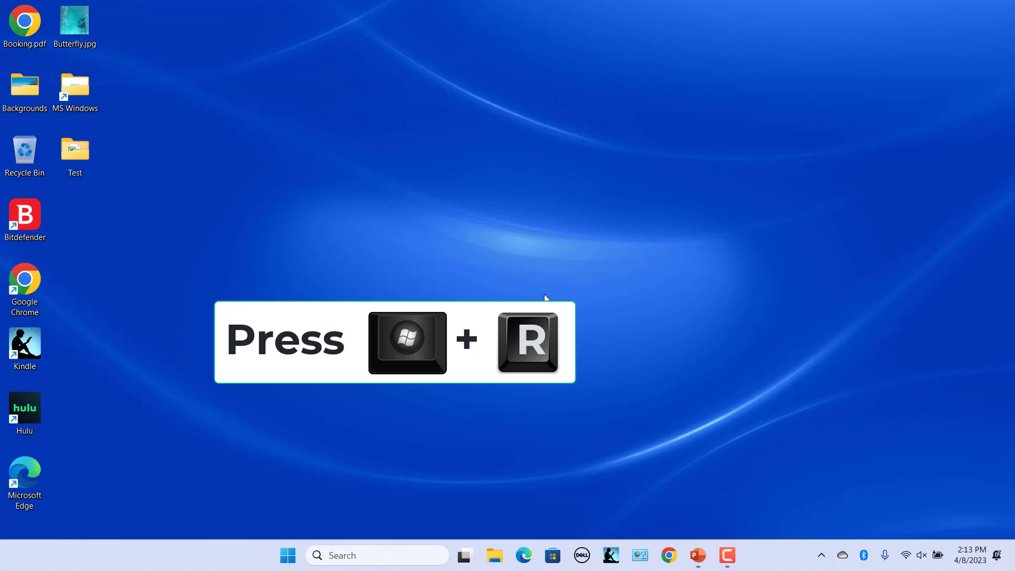
key("Win+r")
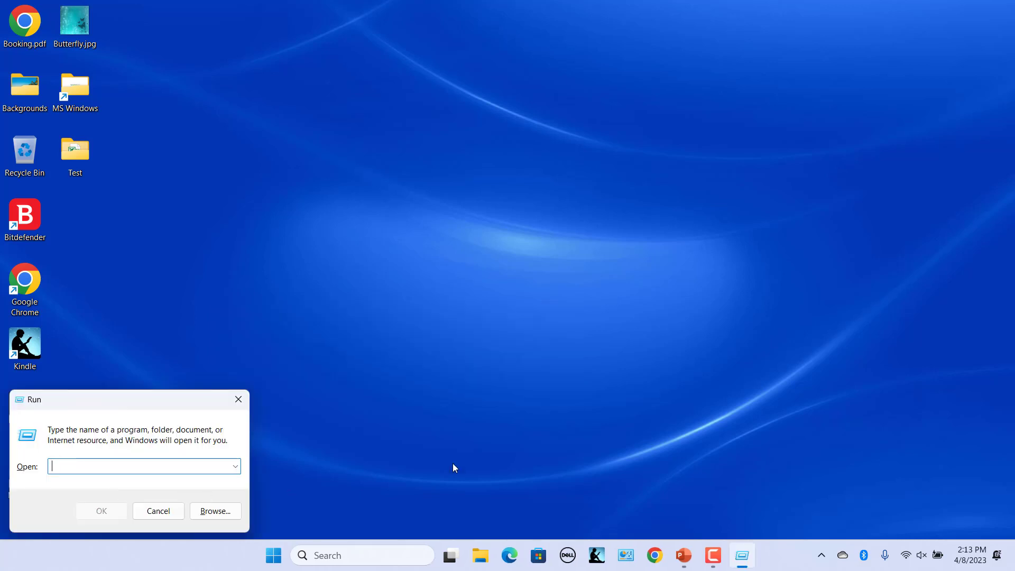
type("cleanmgr")
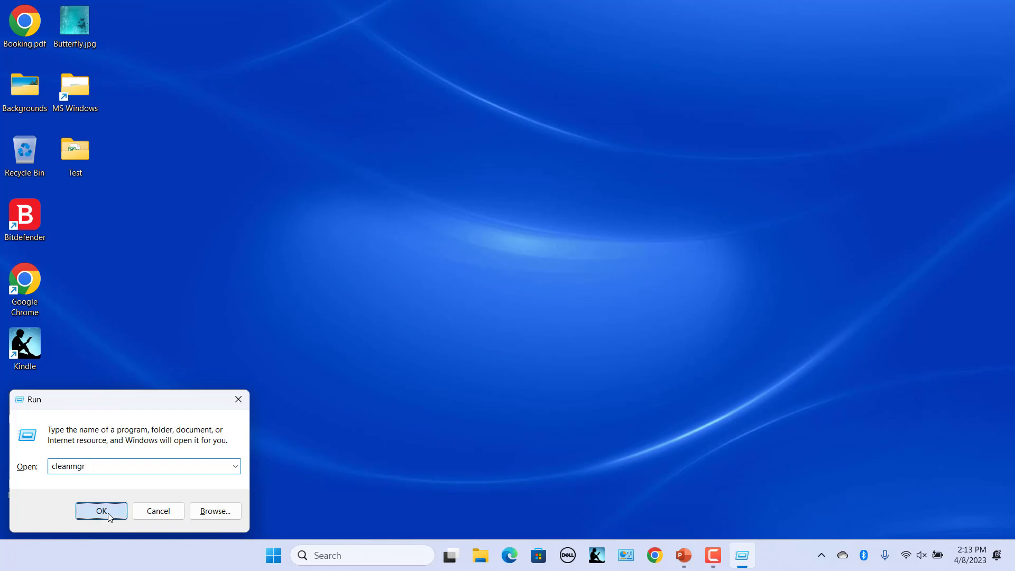
left_click(101, 511)
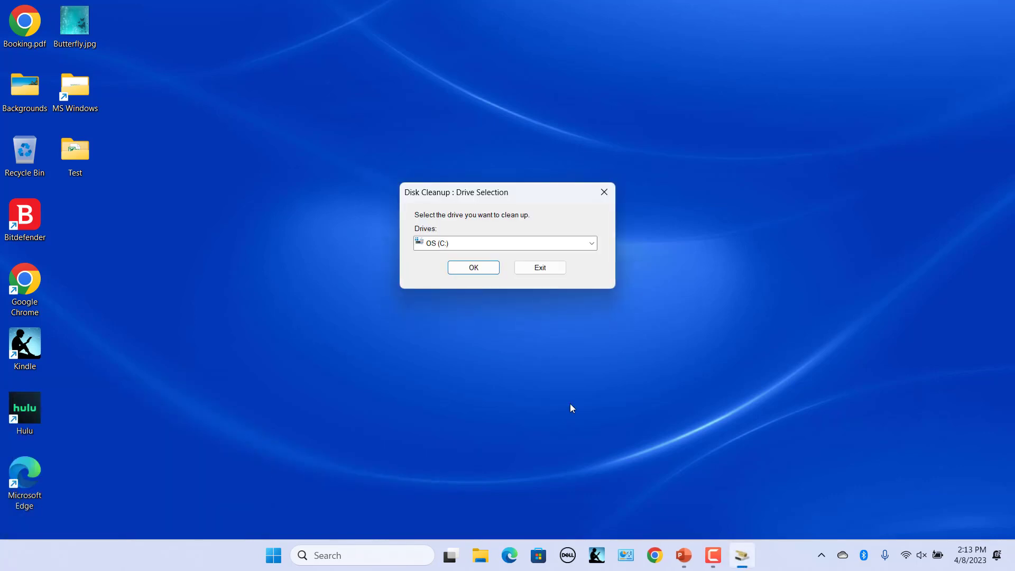
mouse_move(596, 254)
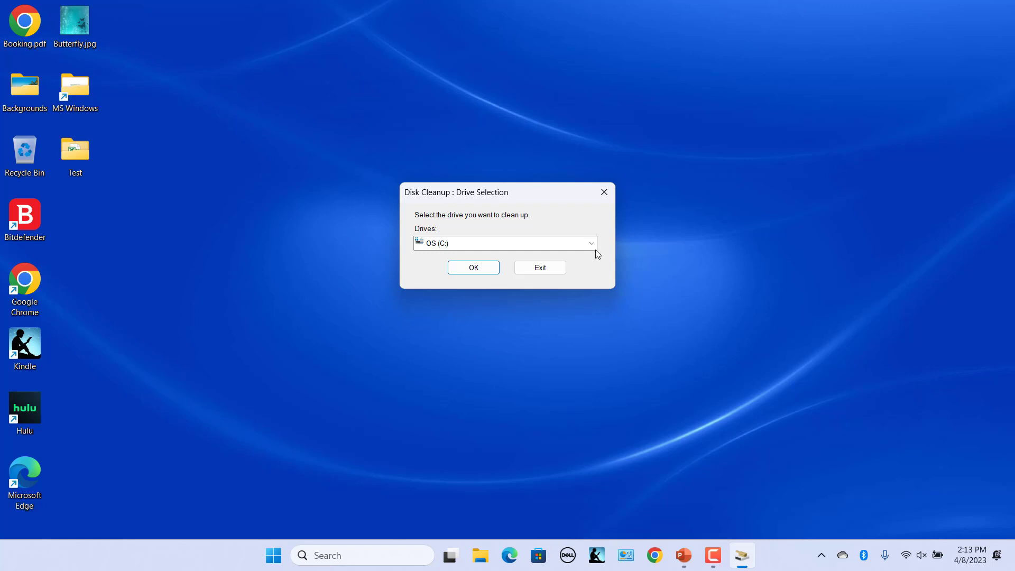
- Clean drive OS (C:) with only the 82.0 MB Recycle Bin entry selected
left_click(472, 268)
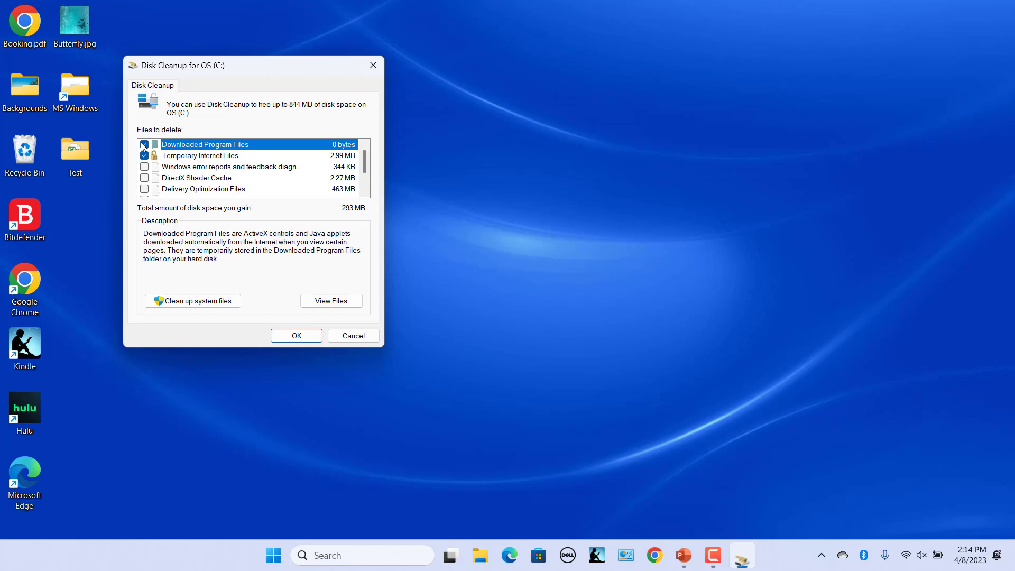
scroll("down", 3)
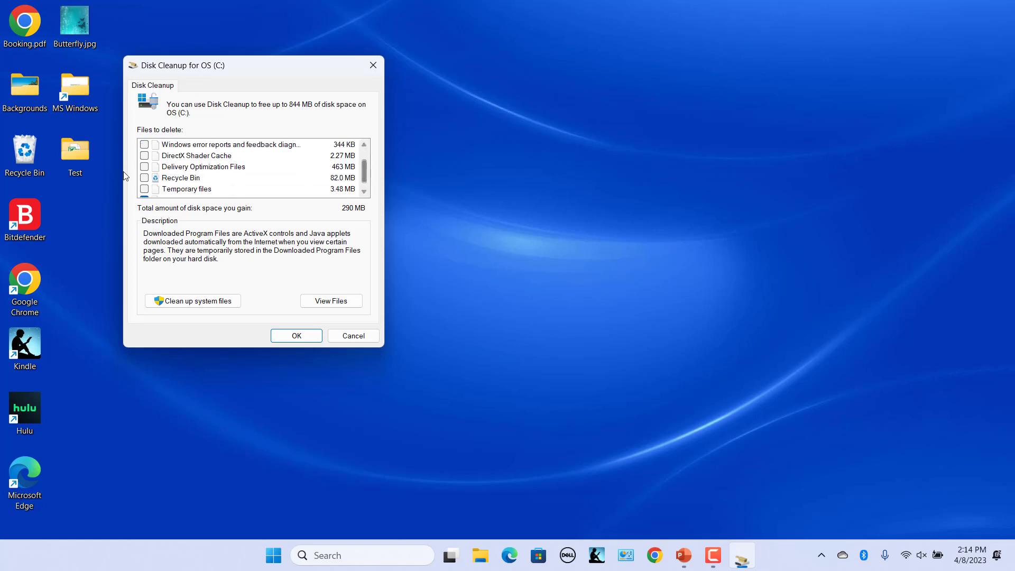
left_click(145, 166)
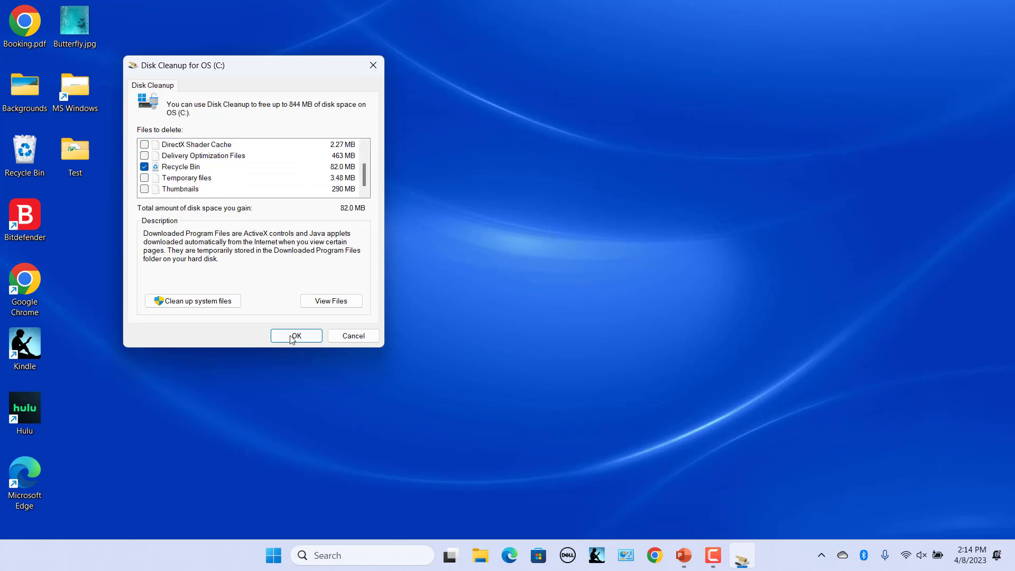
left_click(296, 335)
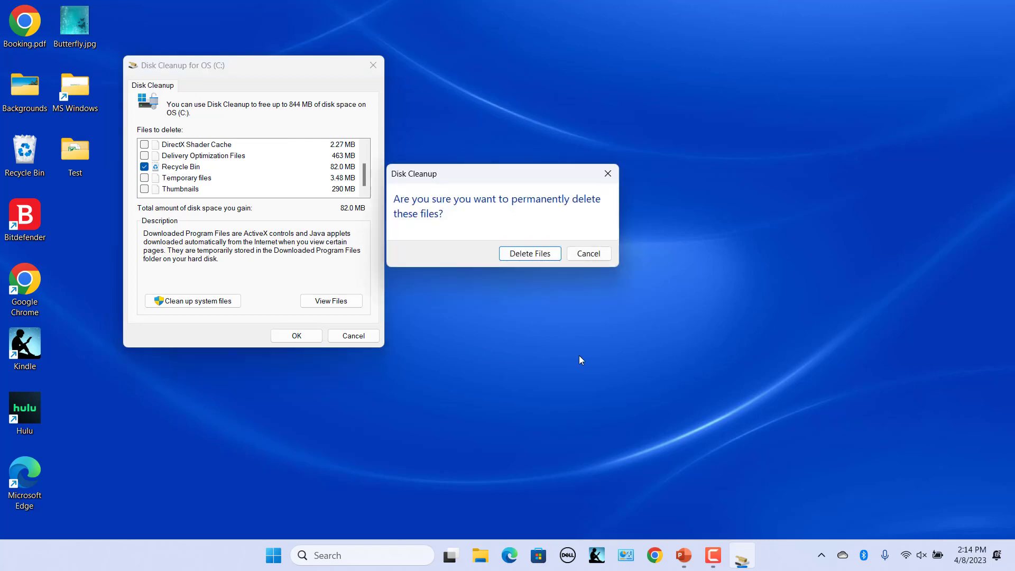
left_click(529, 253)
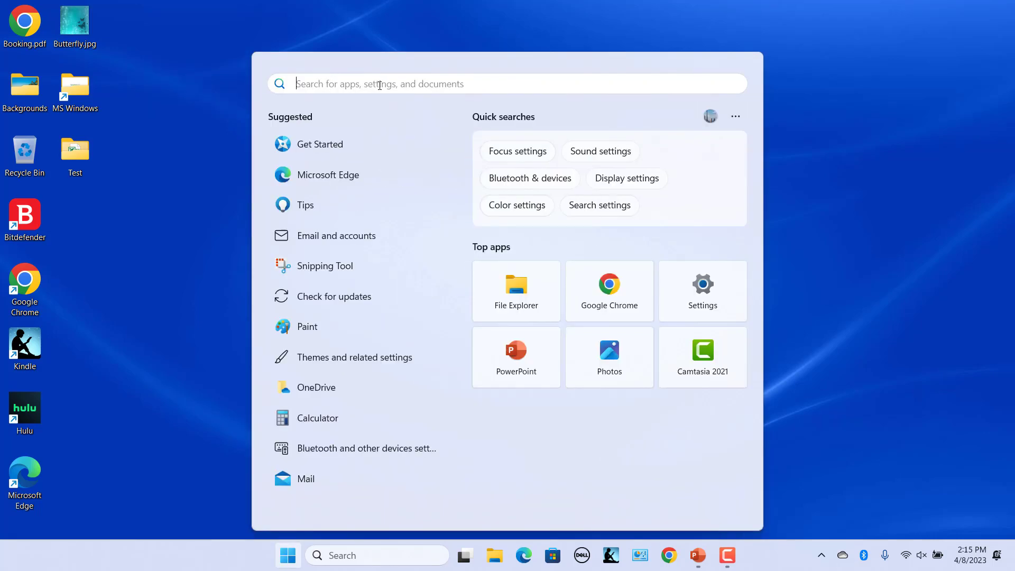
- Search for Command Prompt and run it as administrator
type("command Prompt")
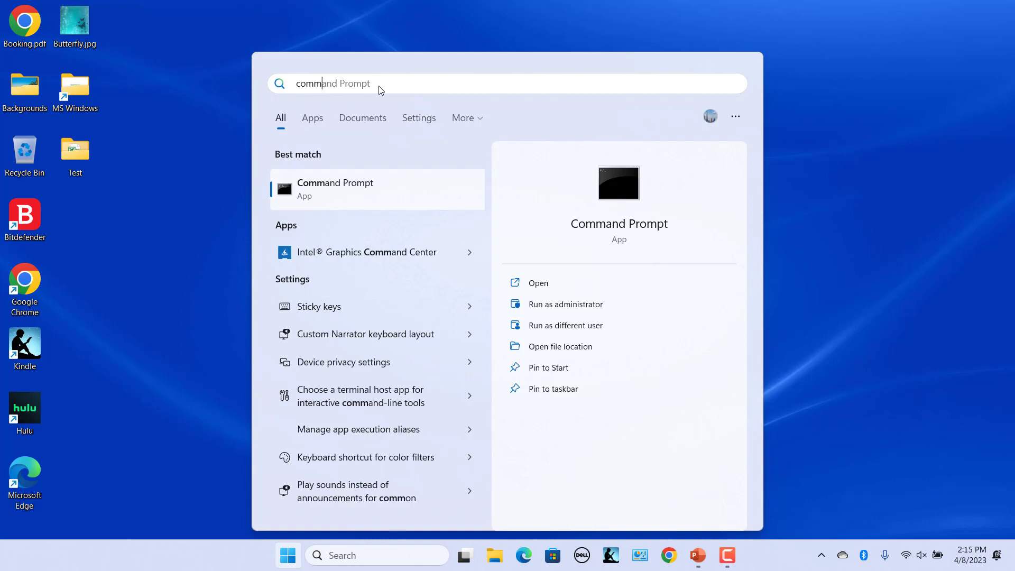
mouse_move(570, 249)
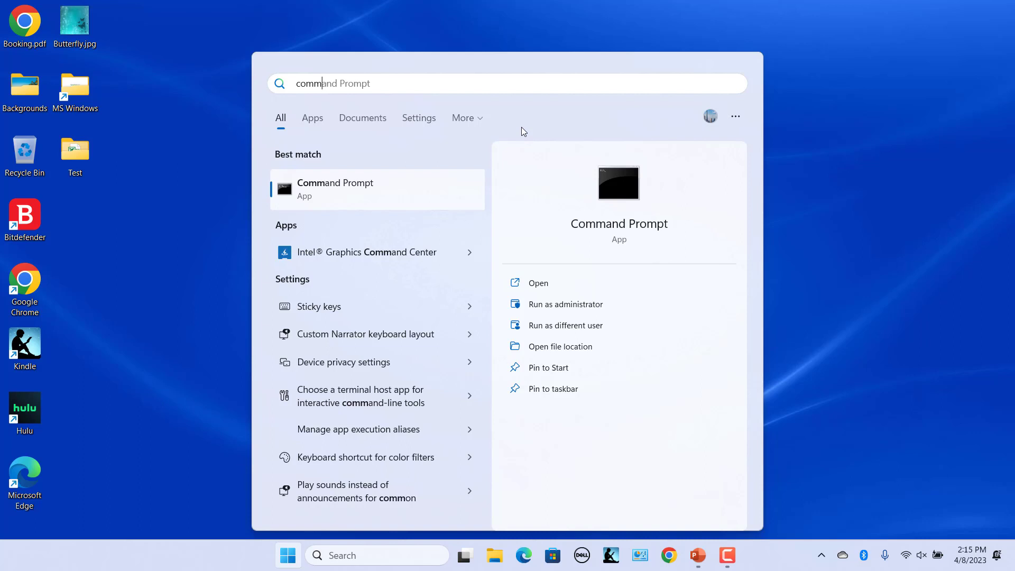
left_click(564, 305)
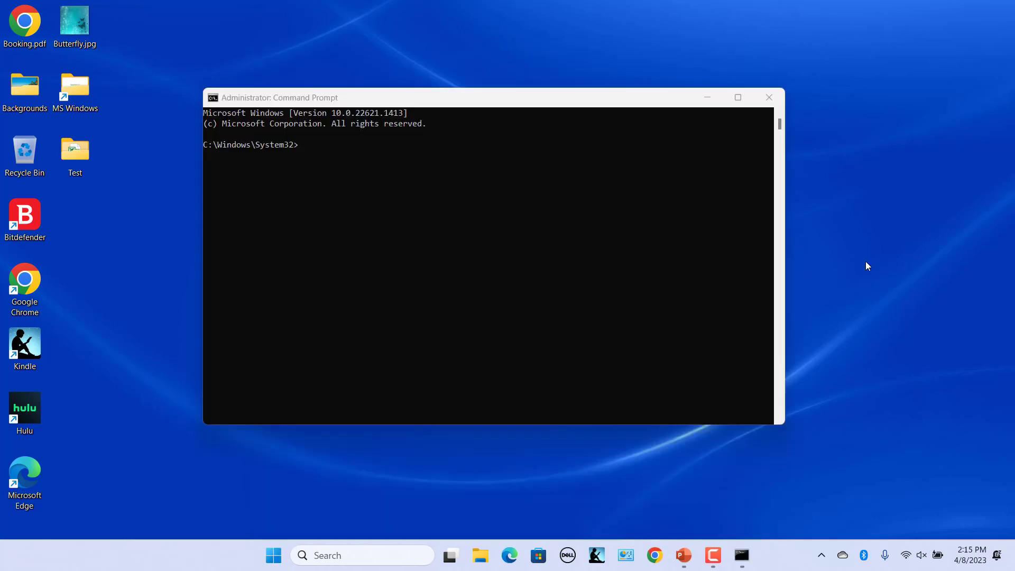
- Run rd /s %systemdrive%\$Recycle.bin, answer Y, and close Command Prompt
type("rd /s %systemdrive%\\$Recycle.bin")
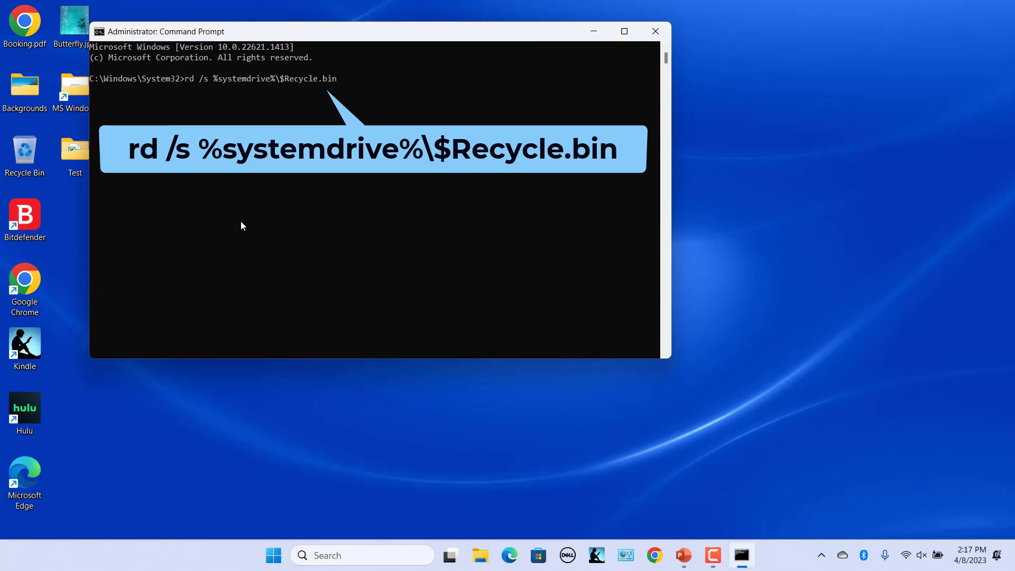
mouse_move(217, 271)
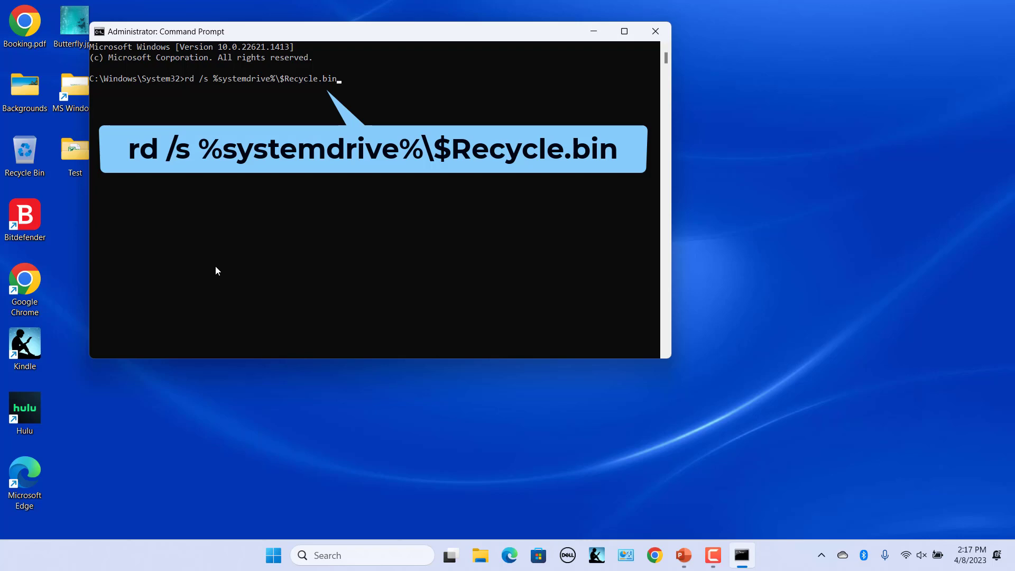
key("Enter")
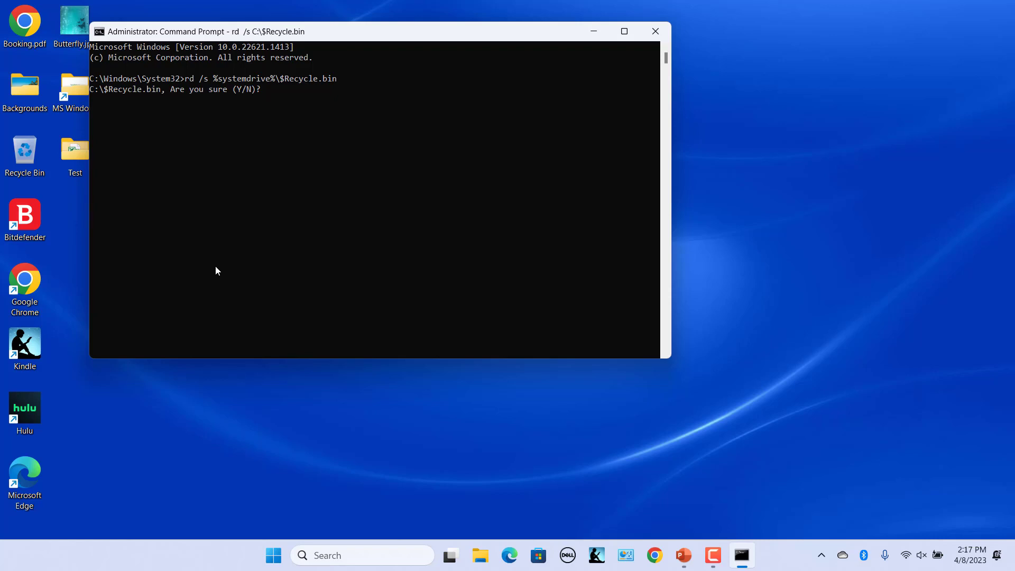
type("Y")
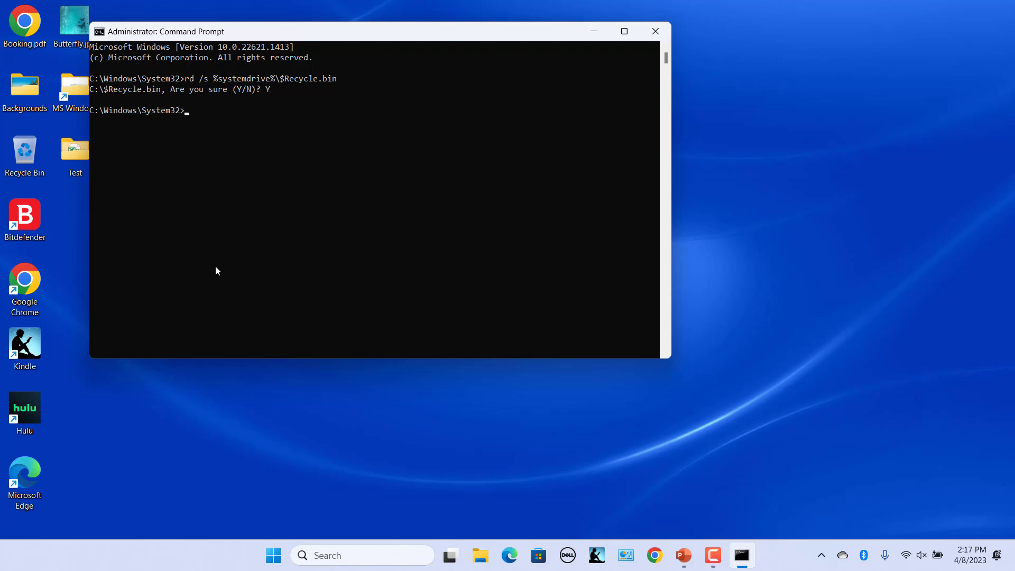
left_click(655, 31)
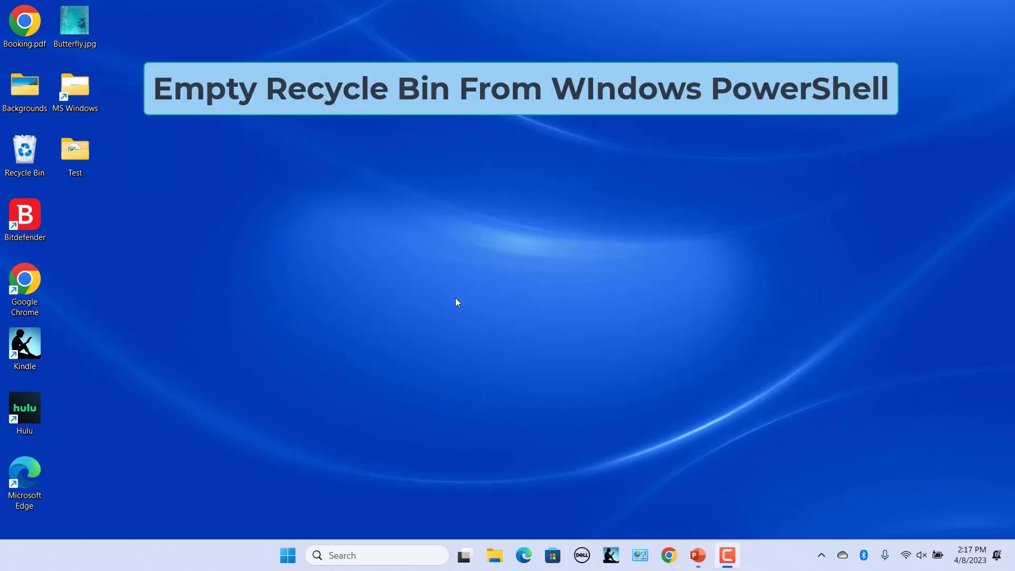
mouse_move(381, 404)
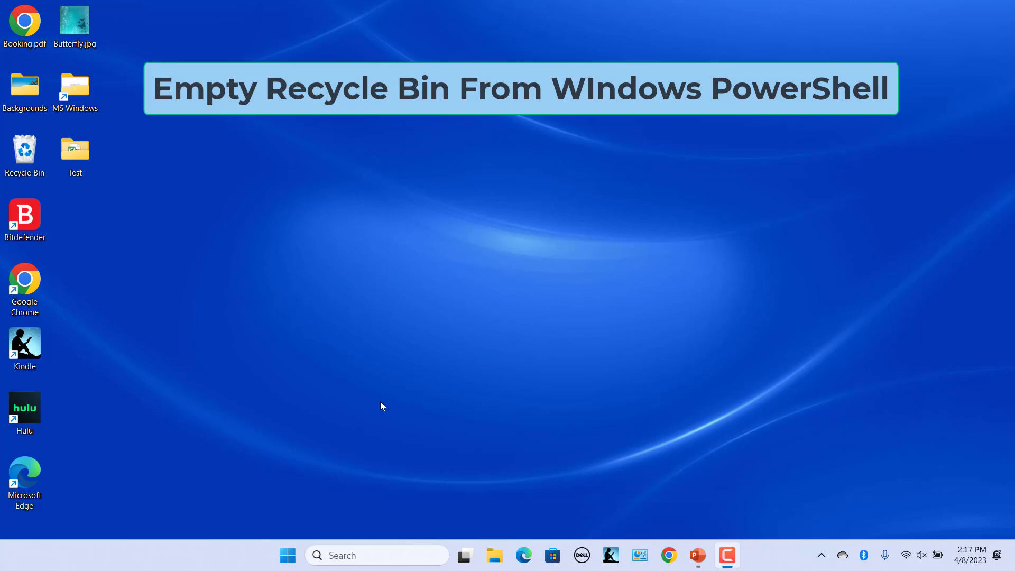
- Launch Windows PowerShell from the Start menu and enter Clear-RecycleBin
left_click(286, 556)
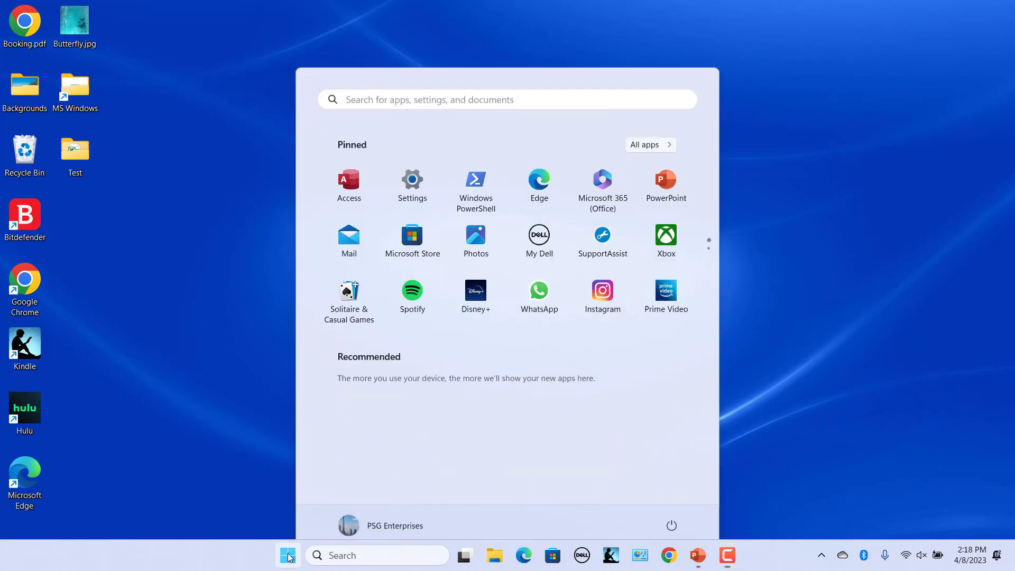
left_click(286, 554)
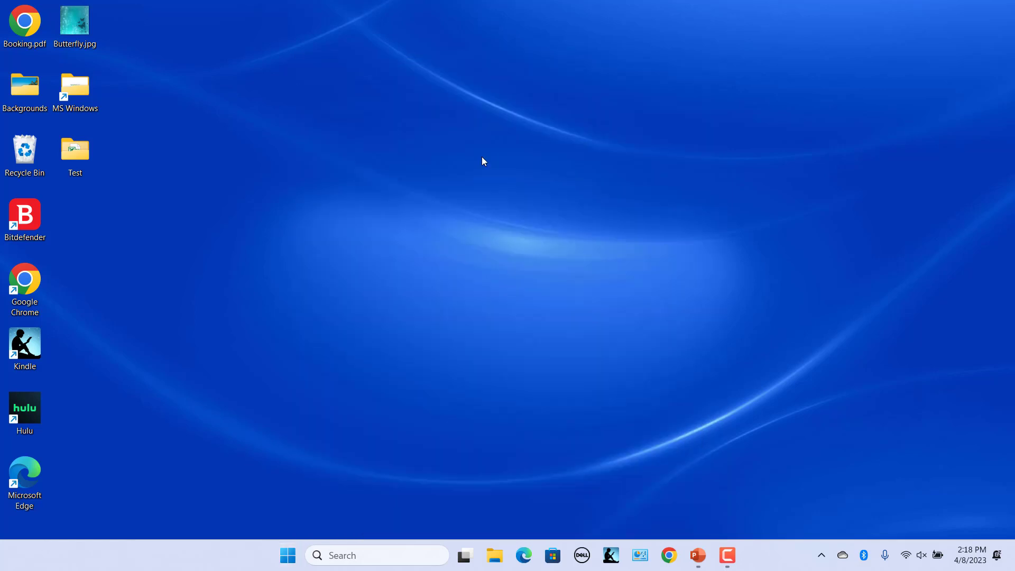
type("Clear-RecycleBin")
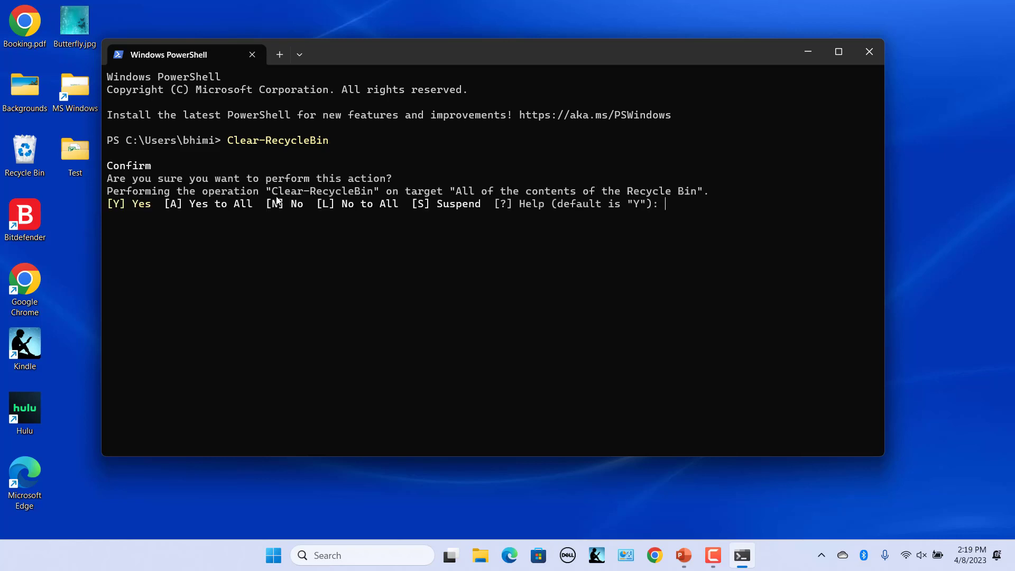
- Confirm the Clear-RecycleBin prompt in PowerShell by answering Y
type("Y")
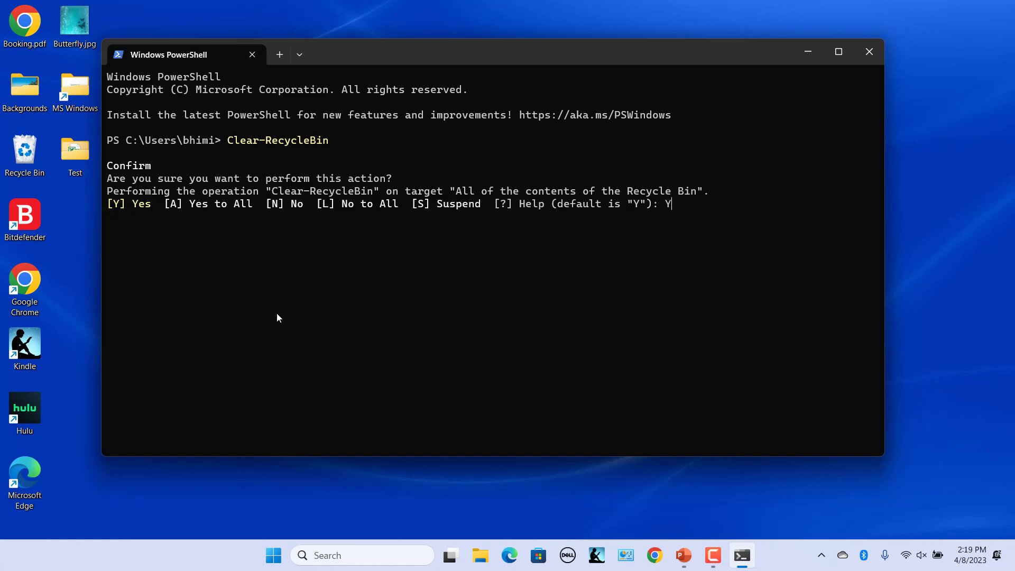